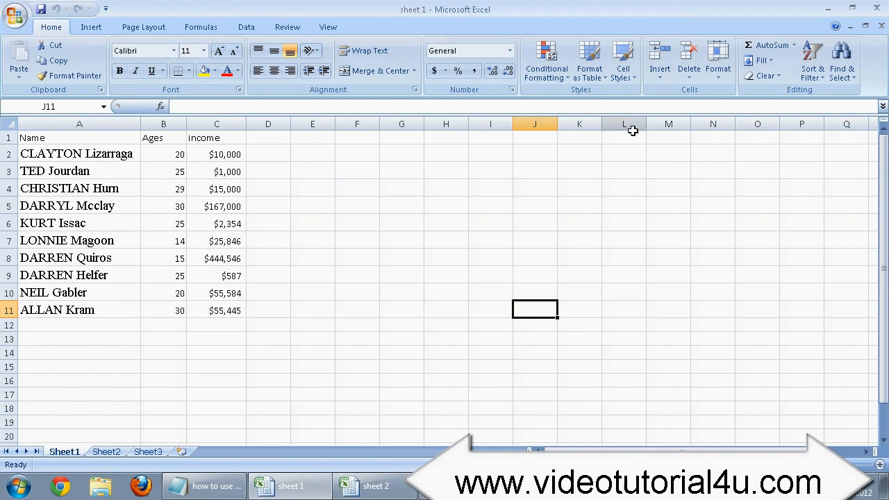
{"action": "mouse_move", "coordinate": [522, 225]}
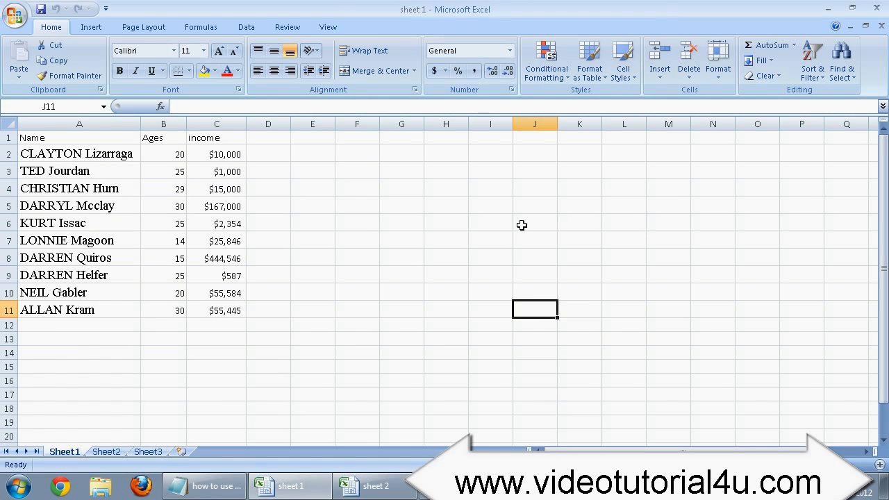
{"action": "mouse_move", "coordinate": [478, 205]}
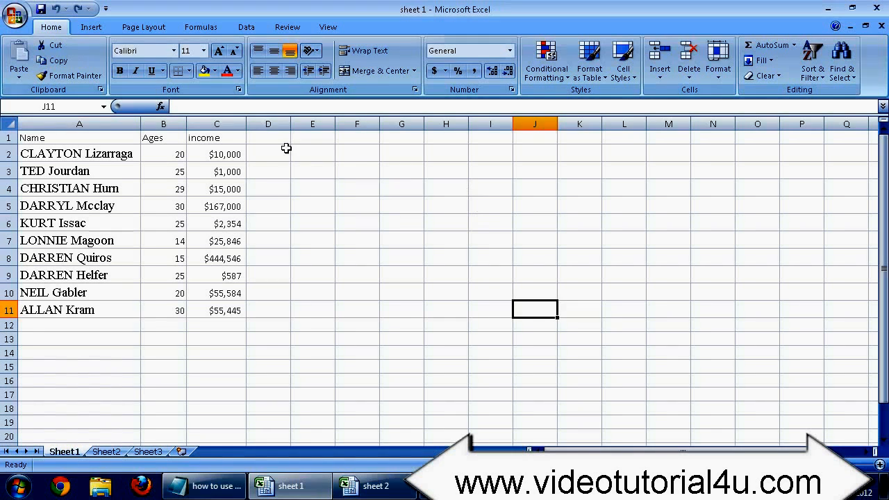
Look over the Name cells in sheet 1 and sheet 2 before building the lookup column.
{"action": "left_click", "coordinate": [266, 138]}
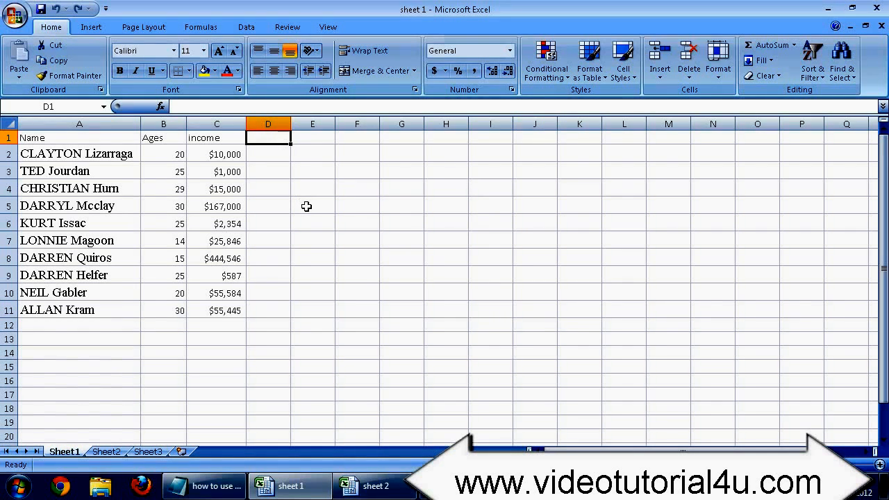
{"action": "mouse_move", "coordinate": [67, 138]}
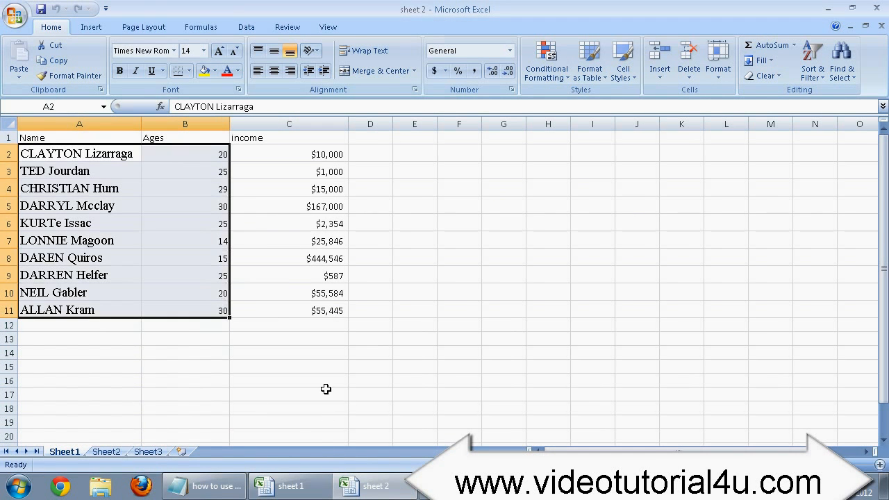
{"action": "left_click", "coordinate": [64, 451]}
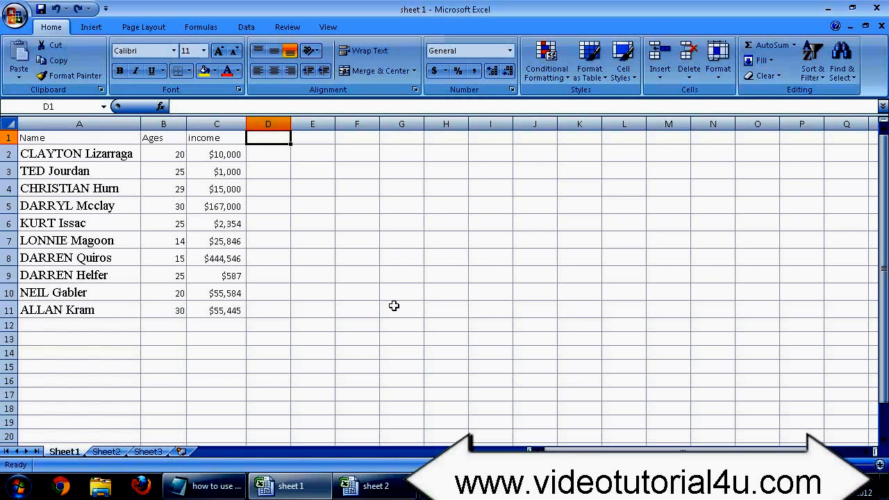
{"action": "mouse_move", "coordinate": [349, 149]}
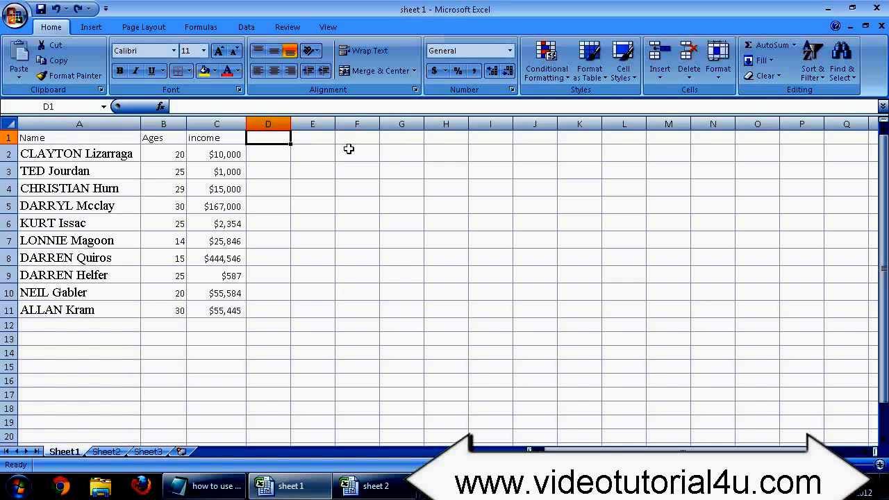
{"action": "mouse_move", "coordinate": [214, 166]}
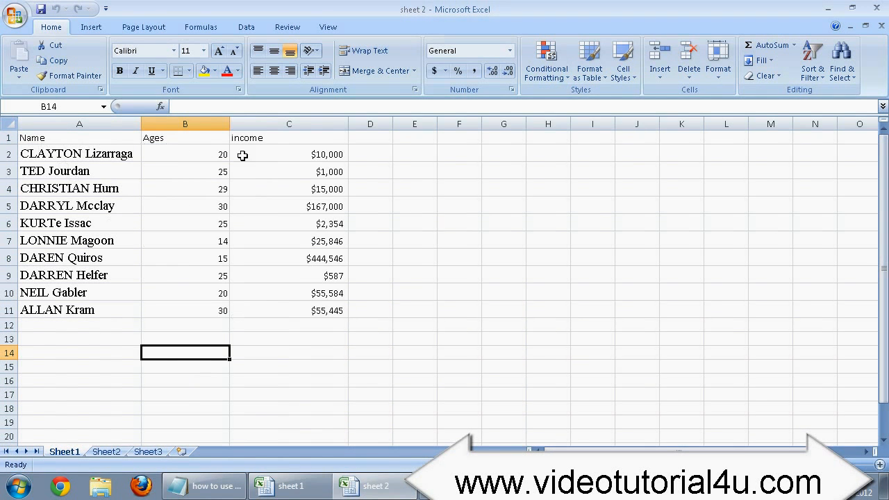
{"action": "left_click", "coordinate": [79, 189]}
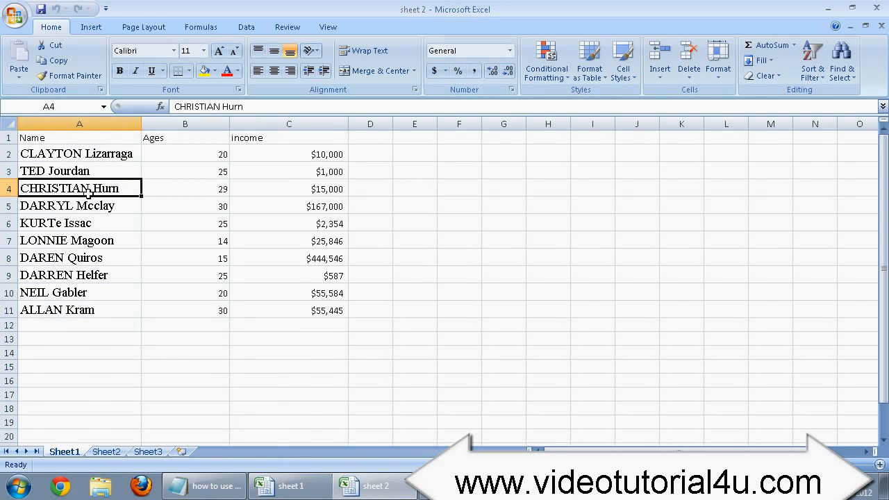
{"action": "left_click", "coordinate": [64, 451]}
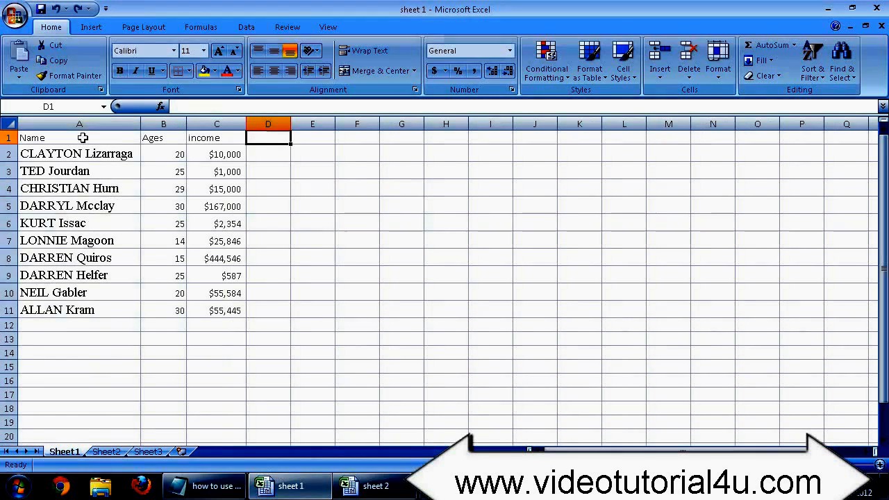
{"action": "left_click", "coordinate": [67, 241]}
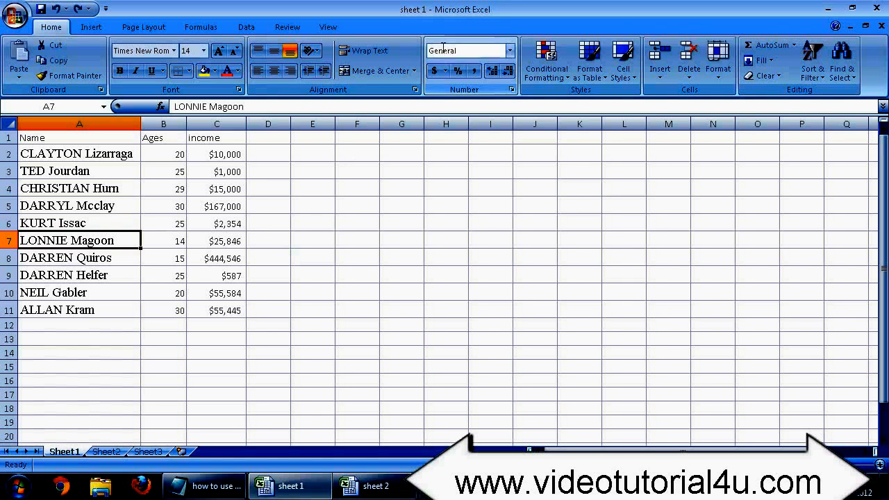
{"action": "left_click", "coordinate": [79, 124]}
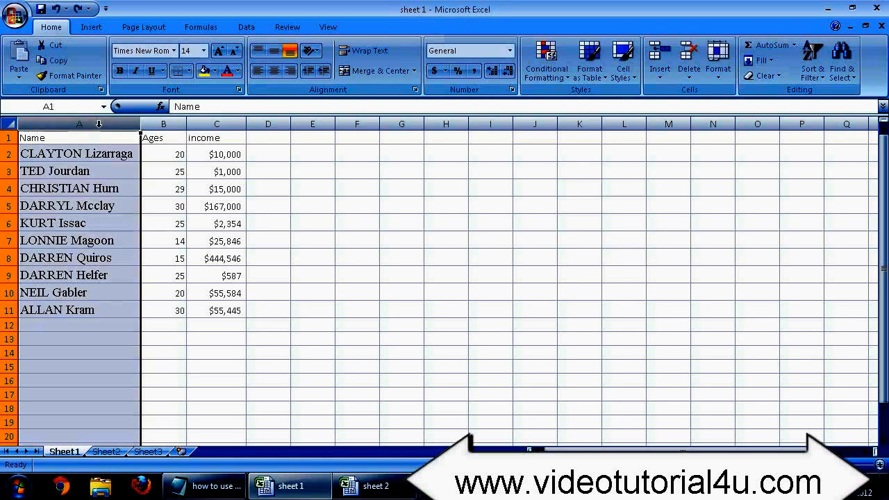
{"action": "left_click", "coordinate": [268, 188]}
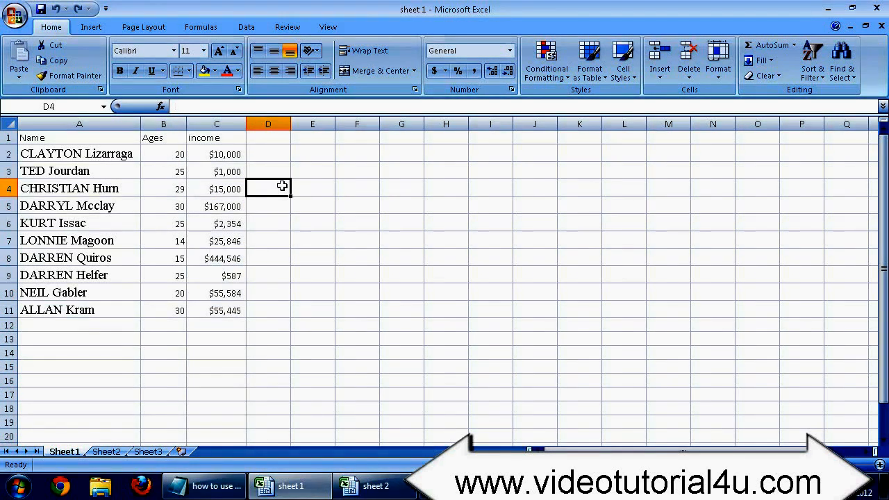
{"action": "mouse_move", "coordinate": [266, 249]}
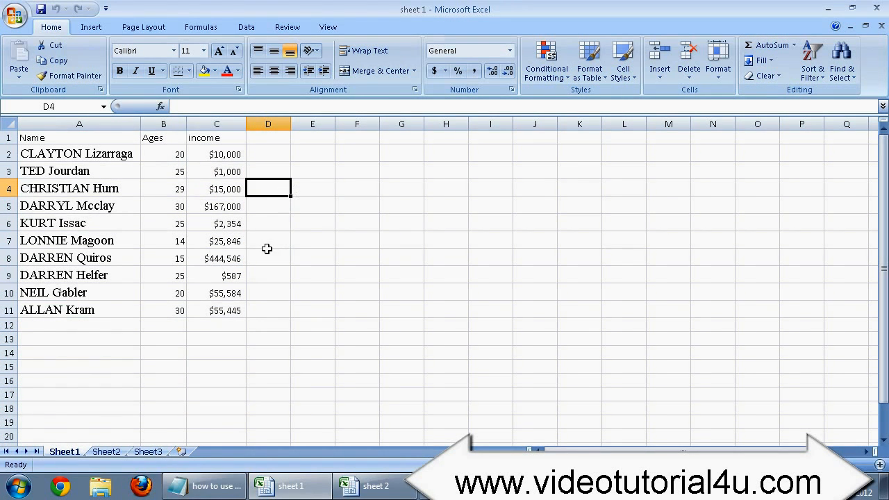
Head column D with 'VLOOK RESULTS' in D1.
{"action": "left_click", "coordinate": [269, 138]}
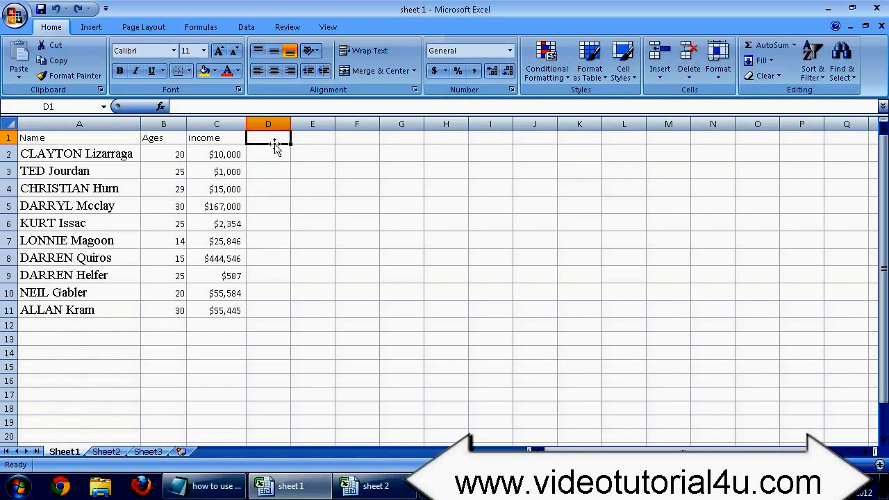
{"action": "type", "text": "VLOO"}
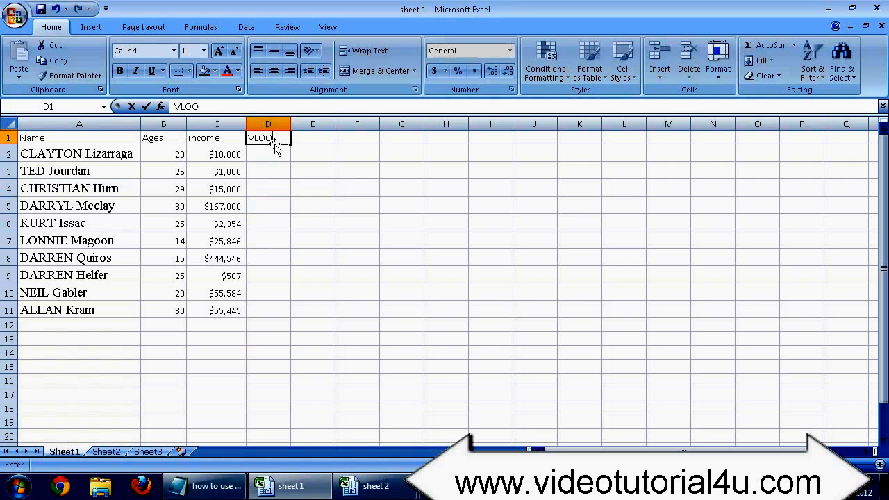
{"action": "type", "text": "K RESULTS"}
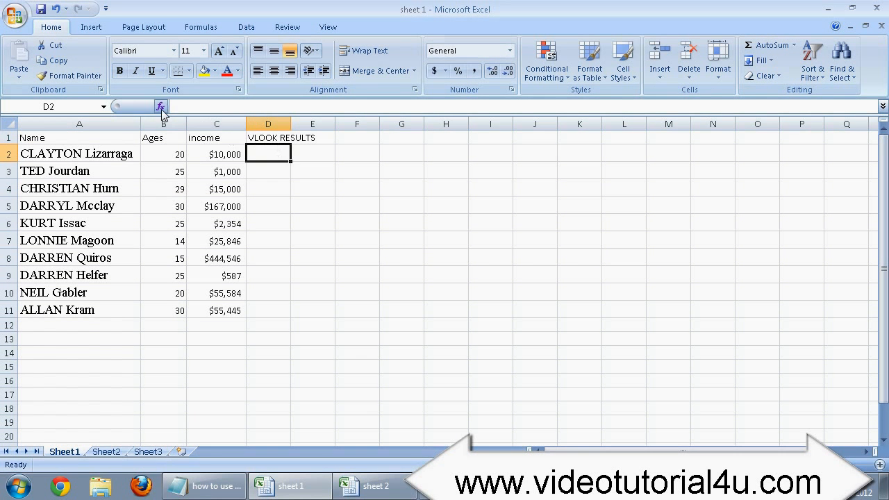
Start a VLOOKUP in D2 via the function picker so its arguments form is ready.
{"action": "left_click", "coordinate": [161, 105]}
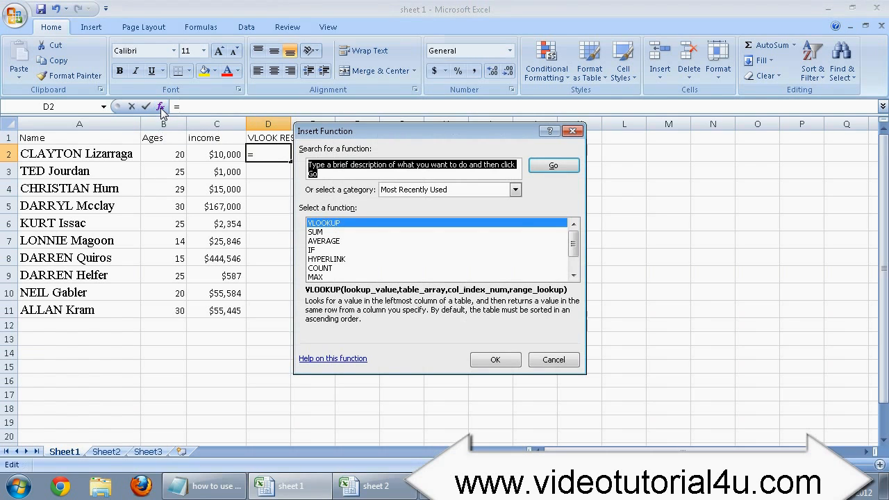
{"action": "type", "text": "VLOOKUP"}
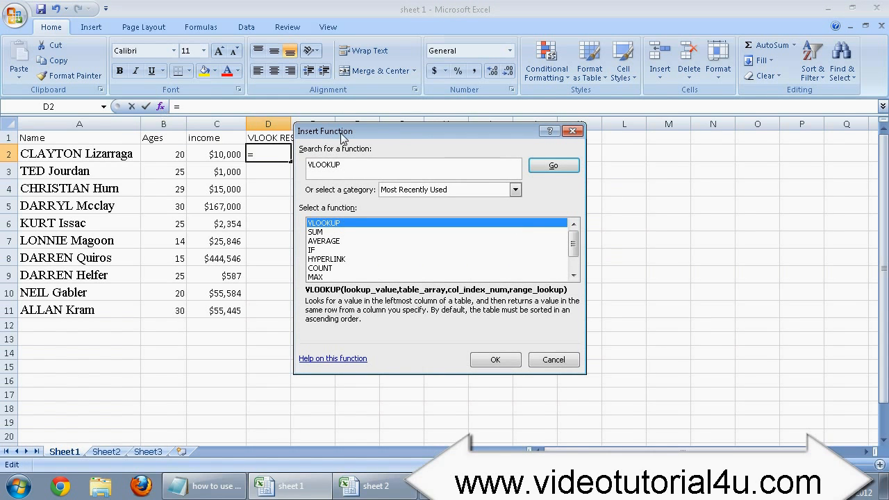
{"action": "left_click", "coordinate": [553, 165]}
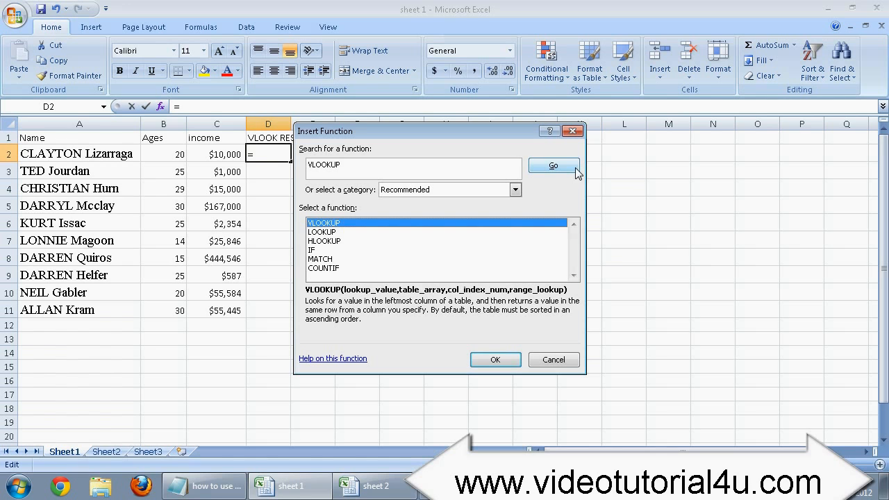
{"action": "mouse_move", "coordinate": [492, 233]}
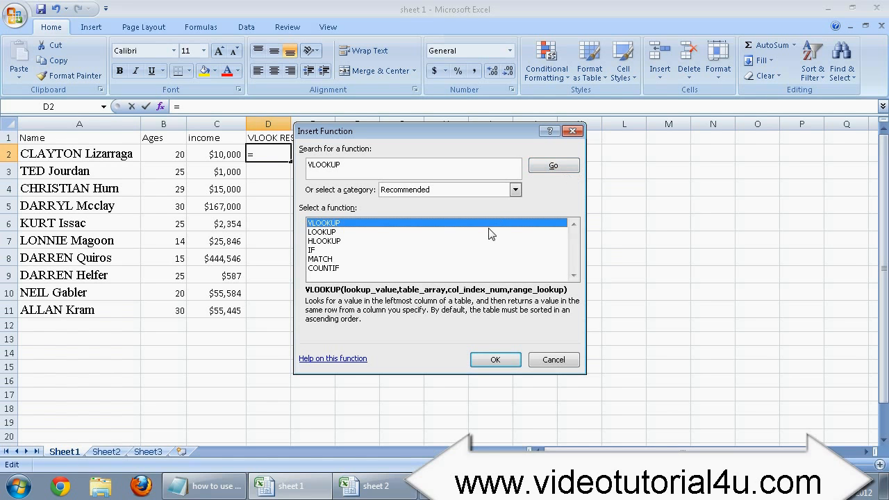
{"action": "mouse_move", "coordinate": [372, 227]}
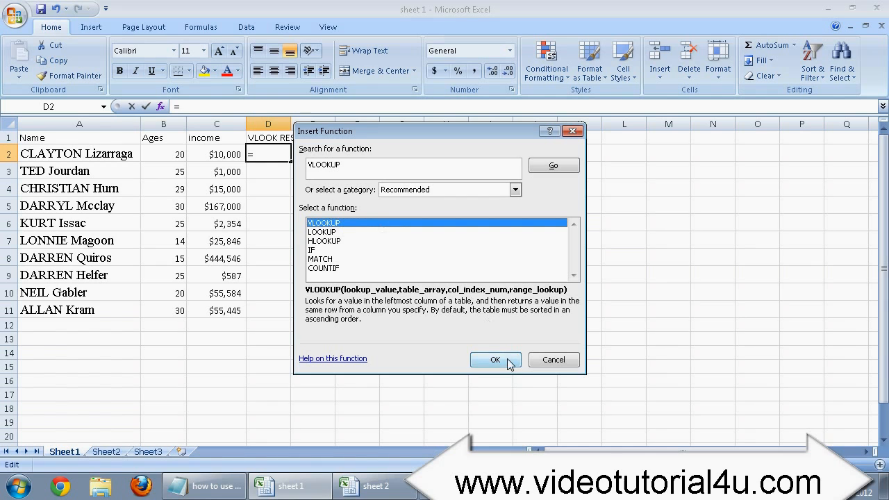
{"action": "left_click", "coordinate": [495, 360]}
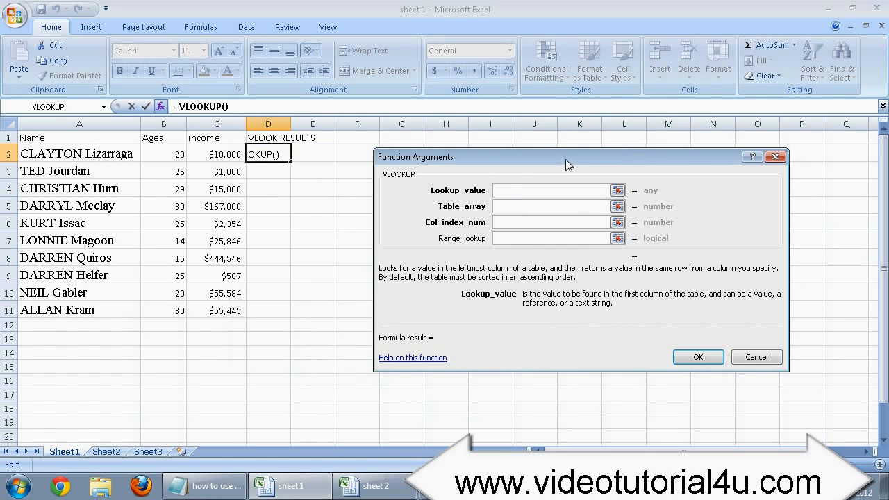
{"action": "mouse_move", "coordinate": [481, 202]}
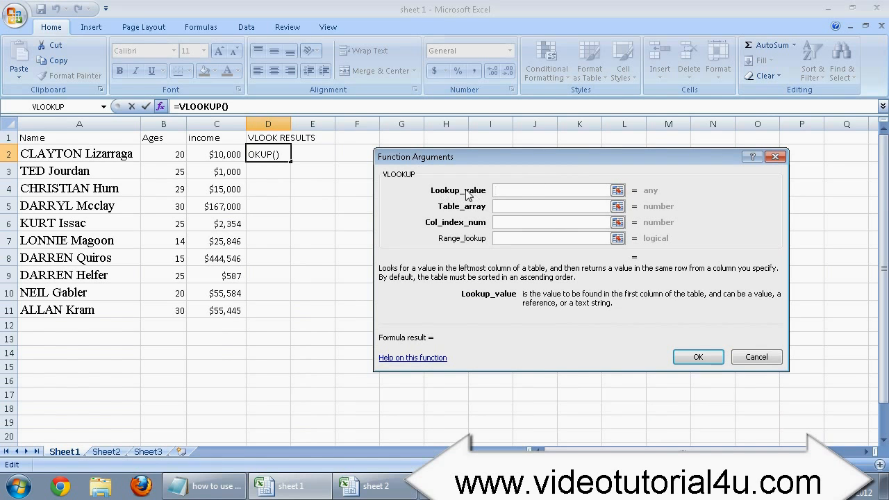
Set the whole Name column A:A as the VLOOKUP's lookup value.
{"action": "left_click", "coordinate": [548, 237]}
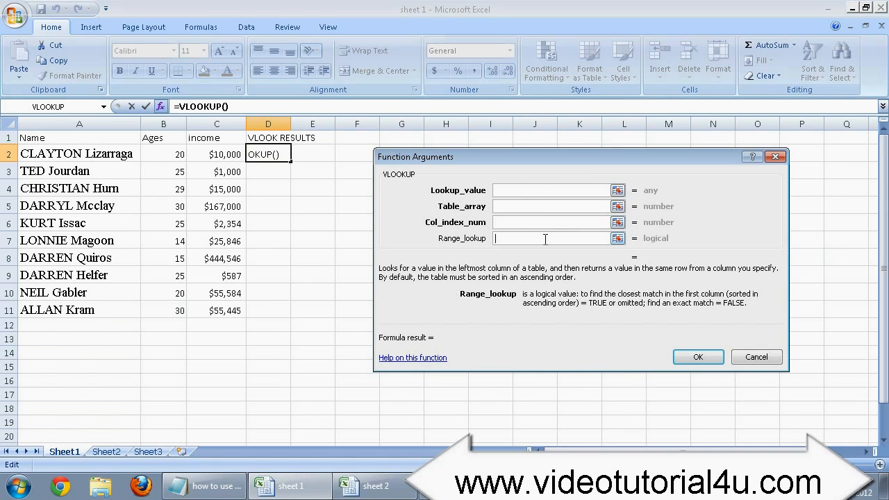
{"action": "left_click", "coordinate": [553, 189]}
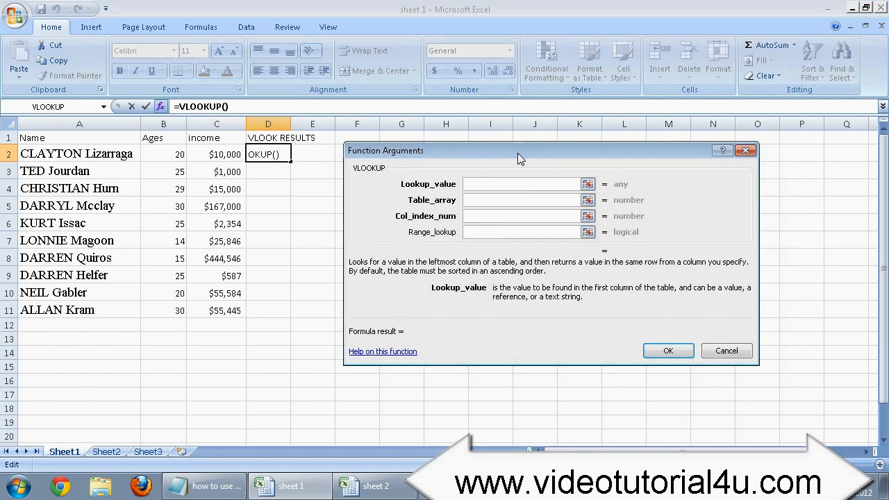
{"action": "mouse_move", "coordinate": [417, 191]}
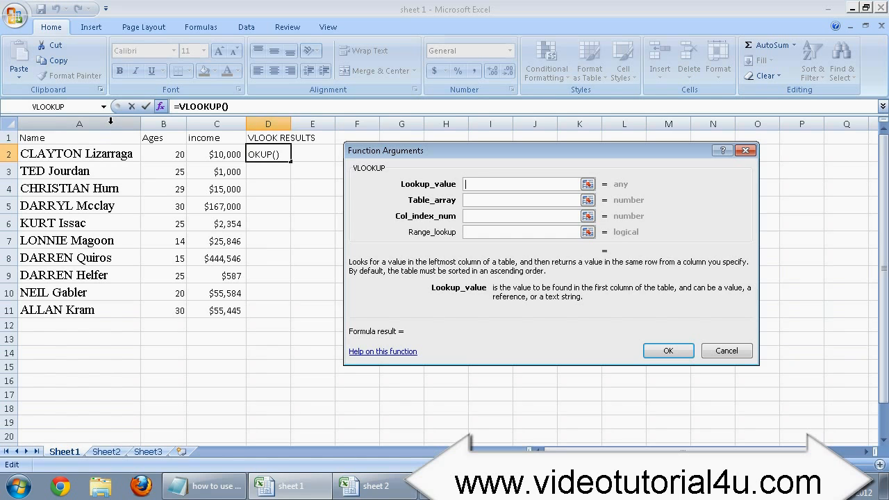
{"action": "left_click", "coordinate": [79, 123]}
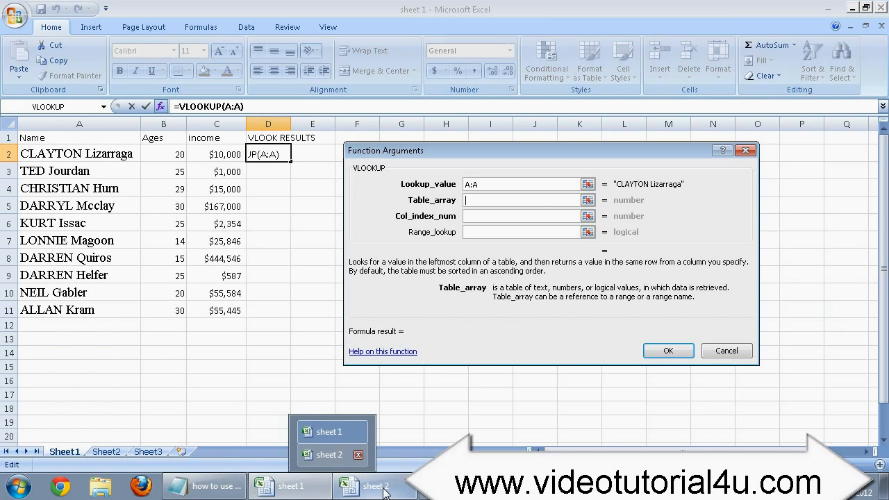
Point the Table_array at the entire sheet of the sheet 2 workbook.
{"action": "left_click", "coordinate": [328, 456]}
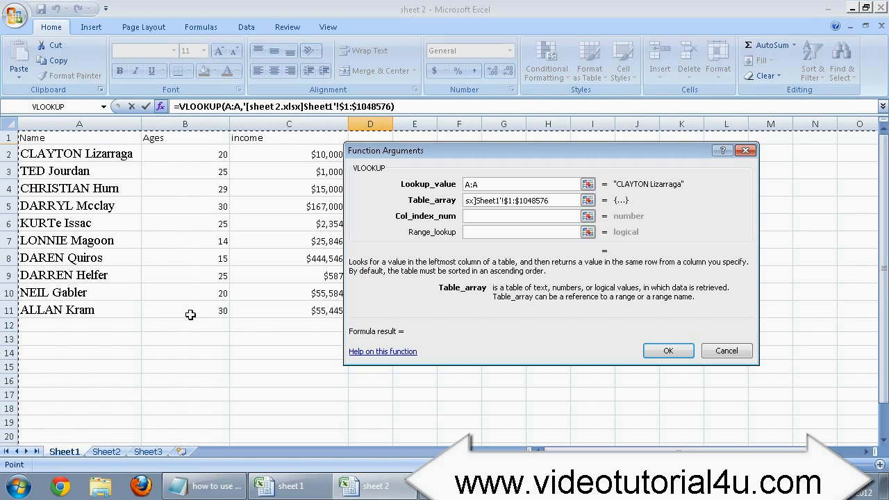
{"action": "mouse_move", "coordinate": [478, 214]}
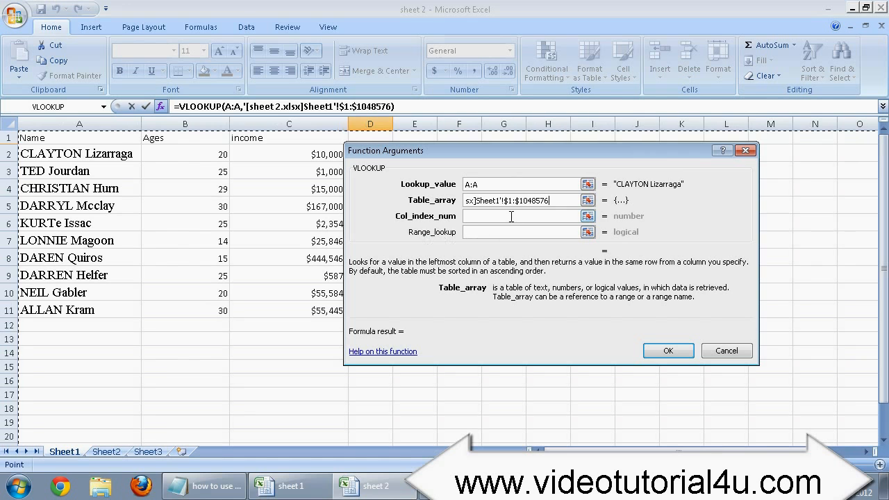
{"action": "left_click", "coordinate": [521, 216]}
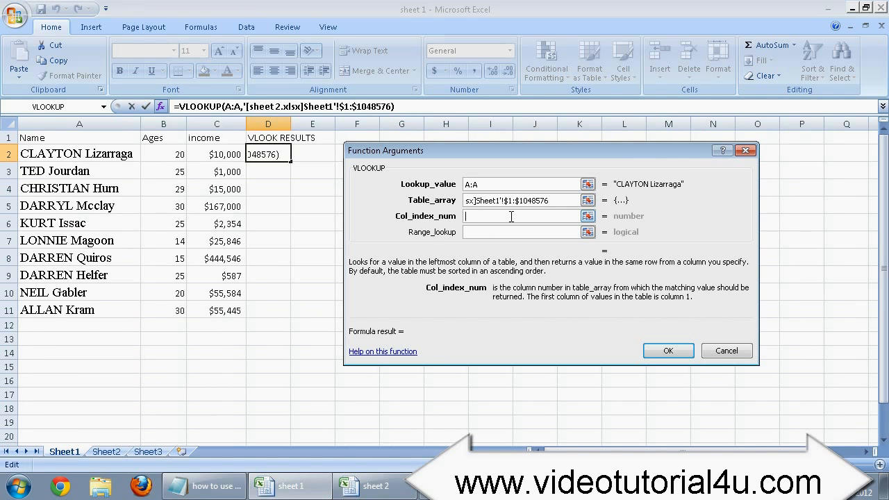
{"action": "mouse_move", "coordinate": [410, 229]}
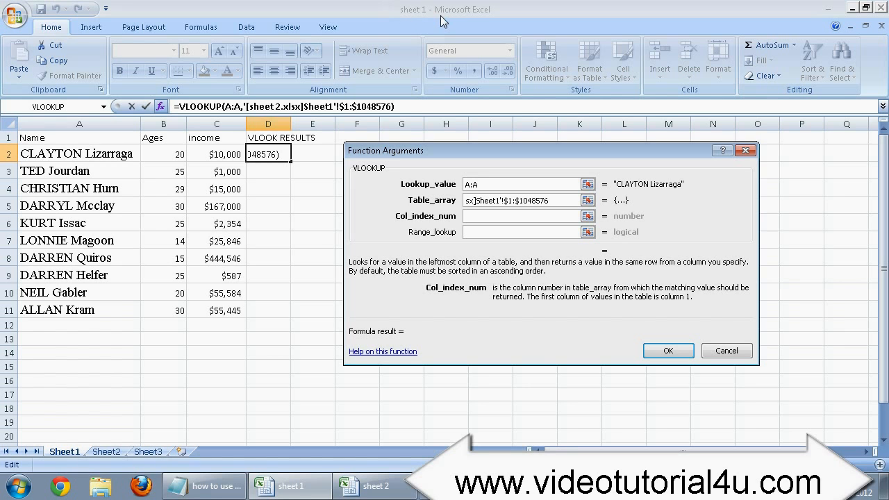
{"action": "mouse_move", "coordinate": [456, 82]}
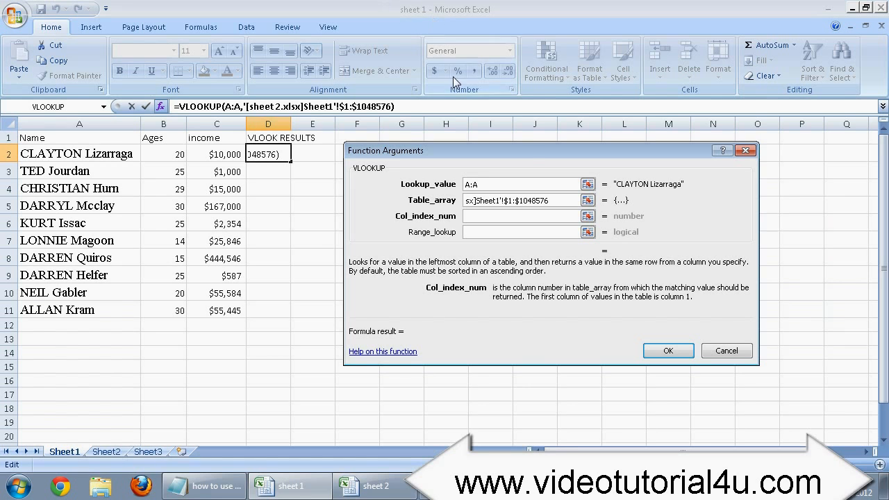
{"action": "left_click", "coordinate": [521, 215]}
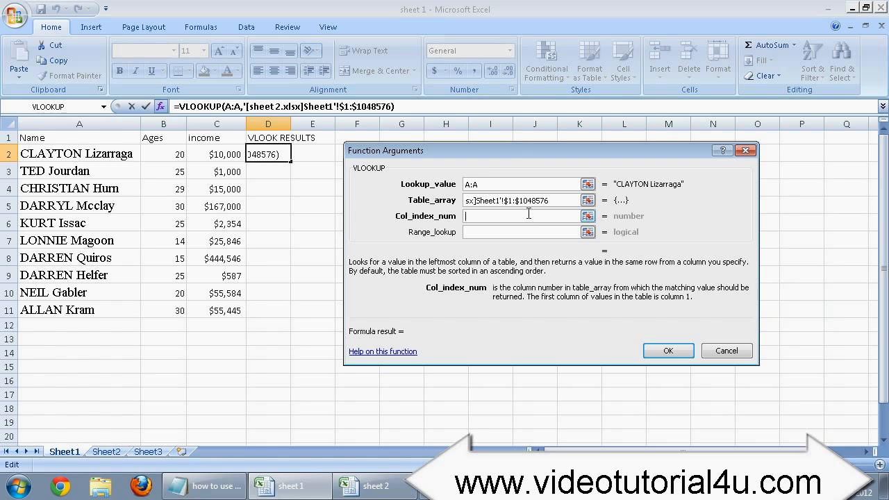
{"action": "mouse_move", "coordinate": [286, 239]}
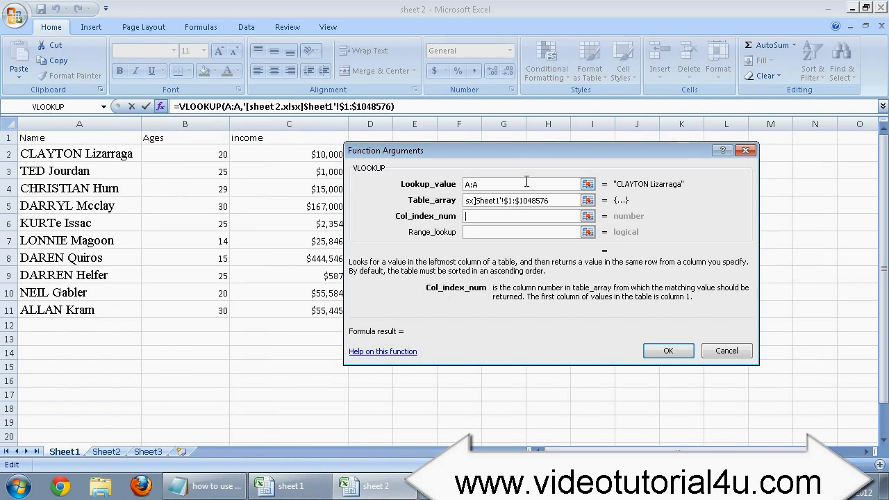
{"action": "left_click_drag", "start_coordinate": [525, 150], "coordinate": [595, 147]}
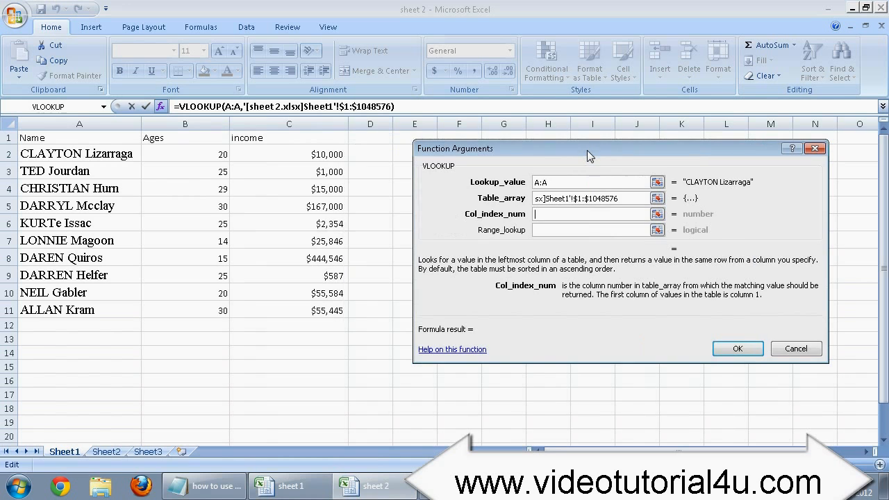
{"action": "mouse_move", "coordinate": [444, 22]}
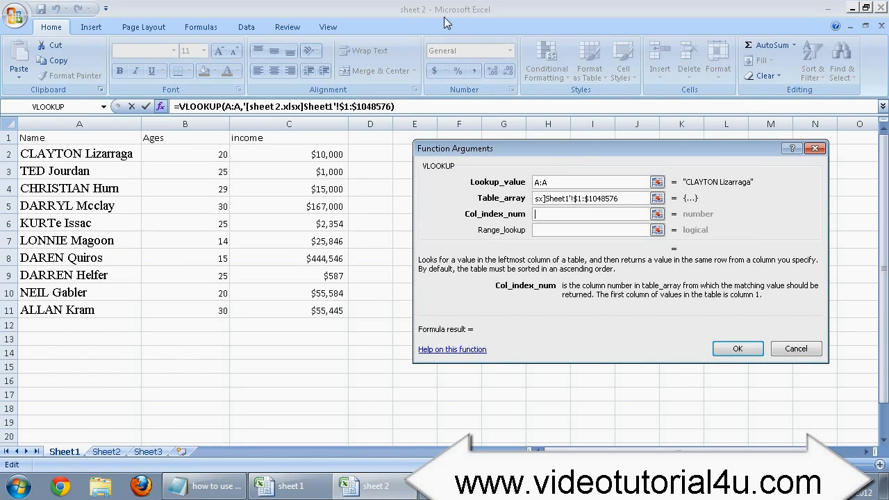
{"action": "mouse_move", "coordinate": [420, 35]}
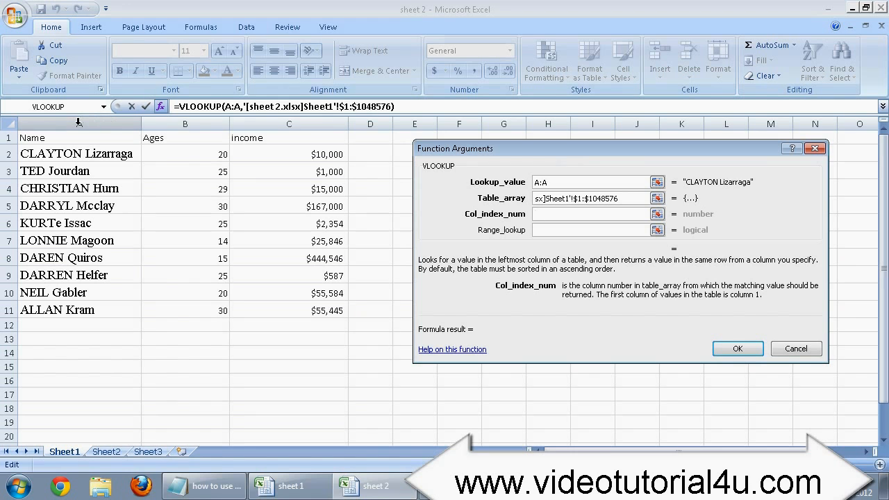
{"action": "left_click", "coordinate": [78, 123]}
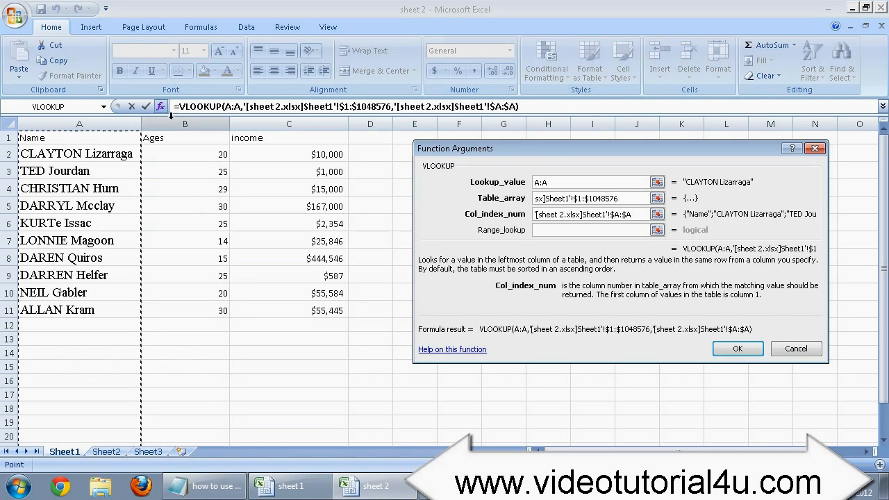
{"action": "left_click", "coordinate": [289, 137]}
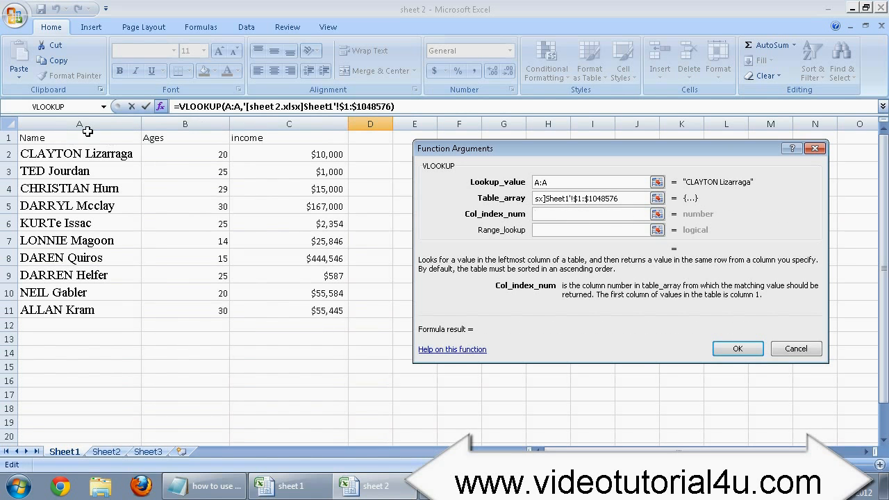
{"action": "mouse_move", "coordinate": [700, 229]}
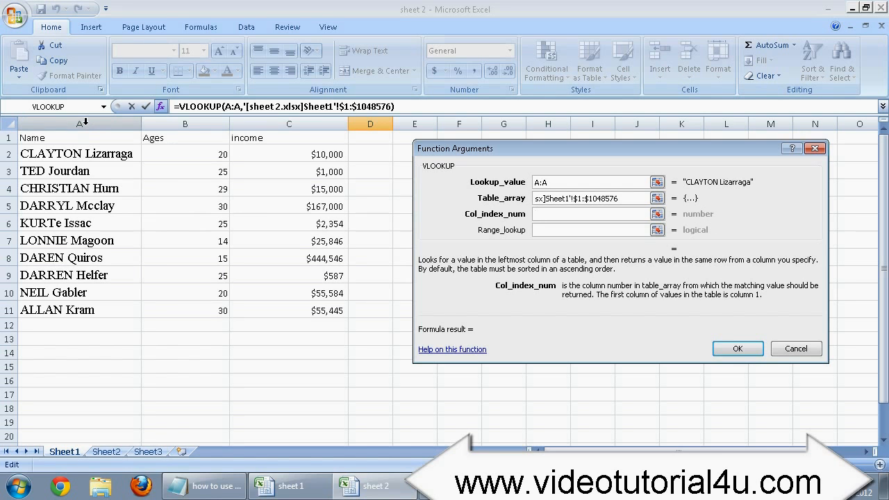
{"action": "left_click", "coordinate": [591, 214]}
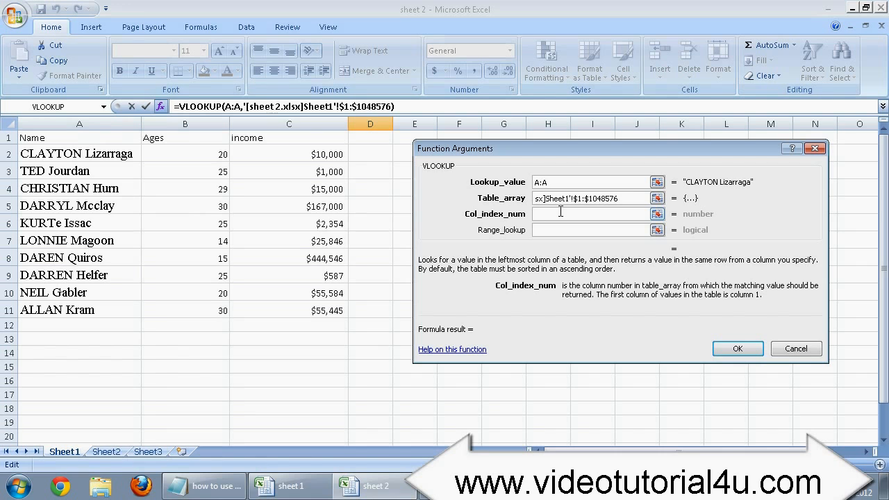
{"action": "type", "text": "1"}
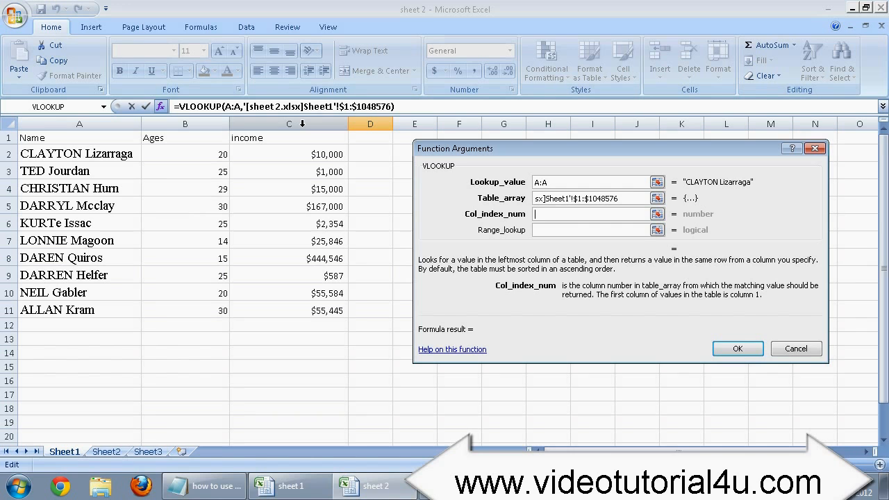
{"action": "type", "text": "3"}
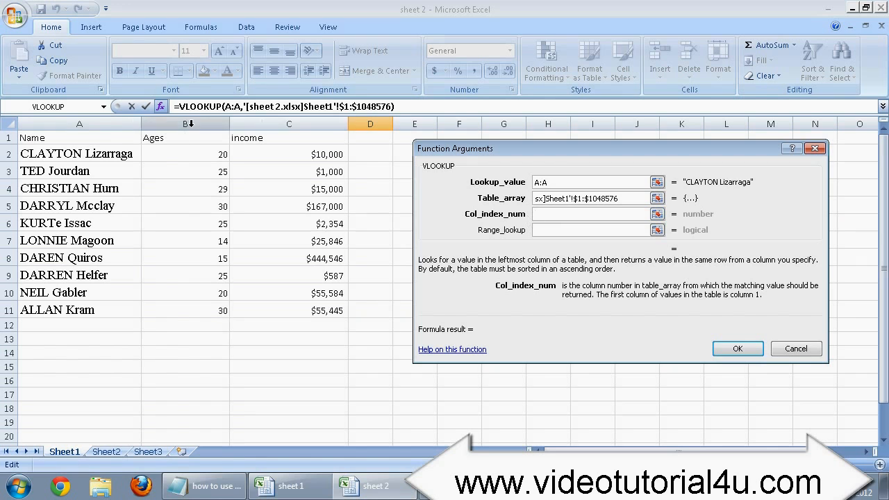
{"action": "mouse_move", "coordinate": [503, 124]}
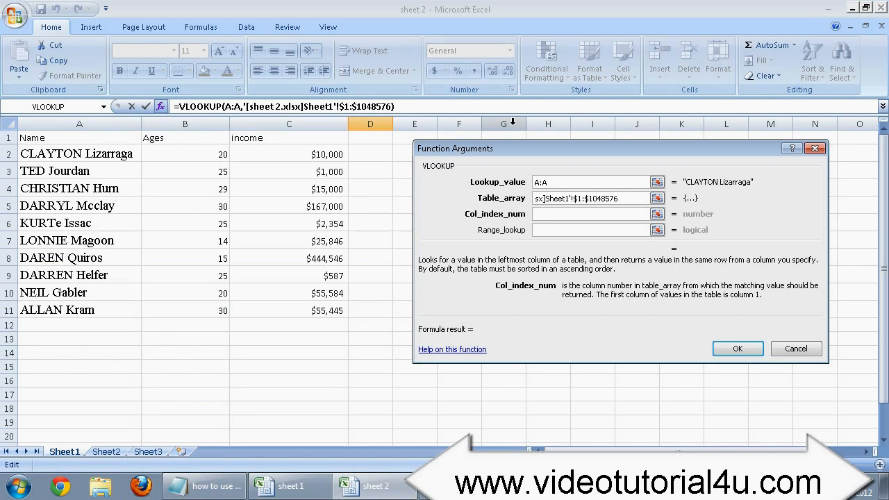
Set Col_index_num to 1 and Range_lookup to 0 for an exact match.
{"action": "left_click", "coordinate": [590, 214]}
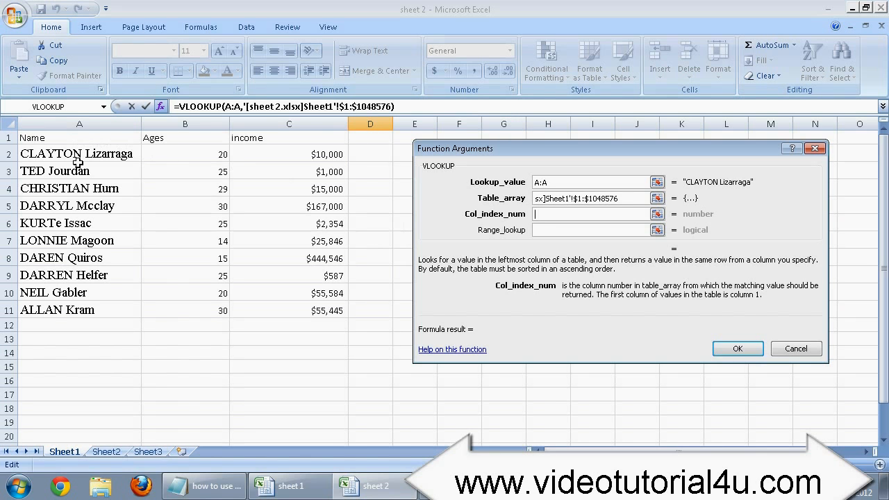
{"action": "type", "text": "1"}
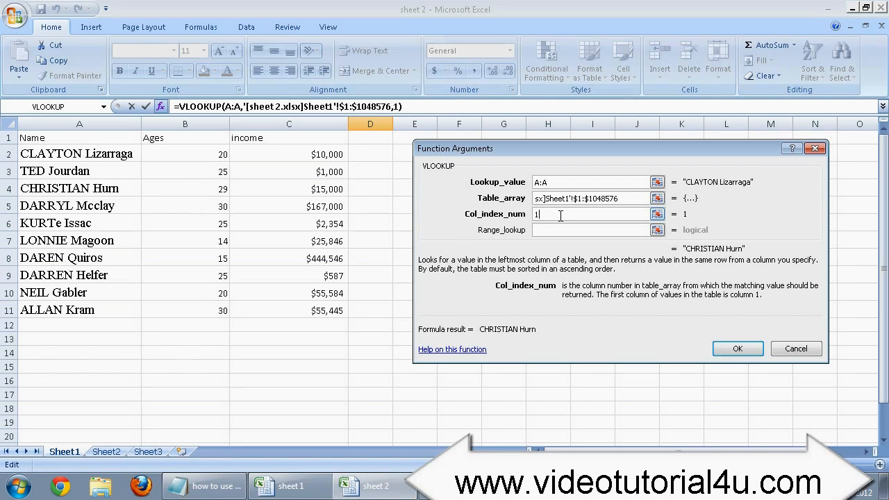
{"action": "mouse_move", "coordinate": [483, 233]}
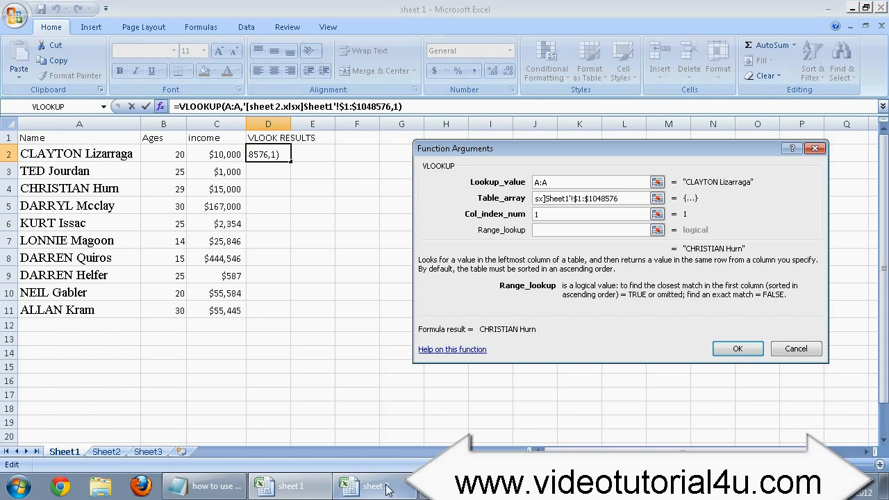
{"action": "mouse_move", "coordinate": [373, 486]}
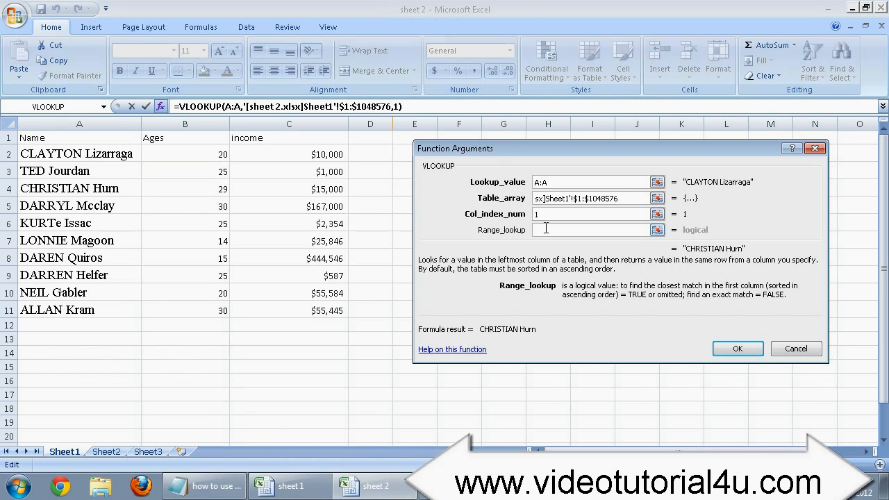
{"action": "type", "text": "0"}
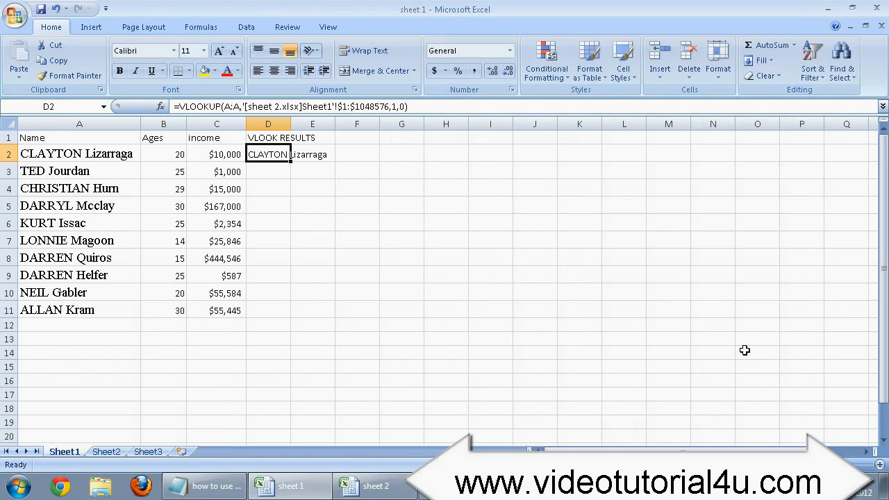
{"action": "mouse_move", "coordinate": [521, 247]}
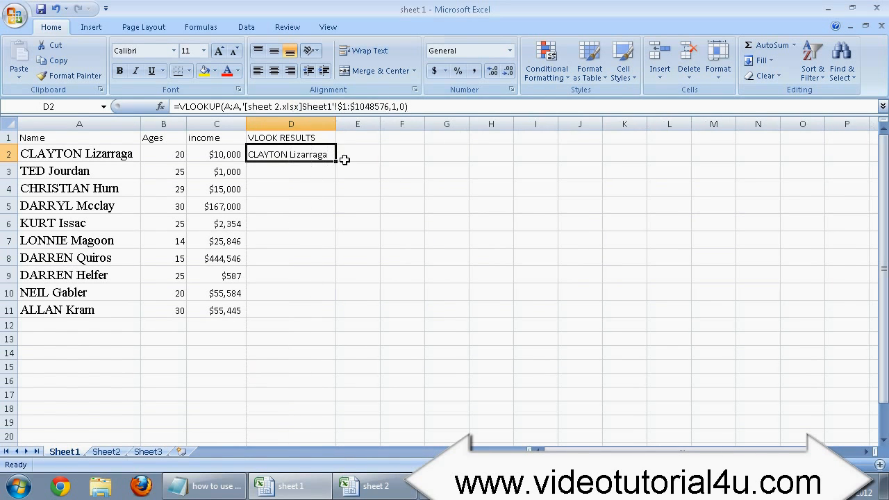
{"action": "mouse_move", "coordinate": [248, 159]}
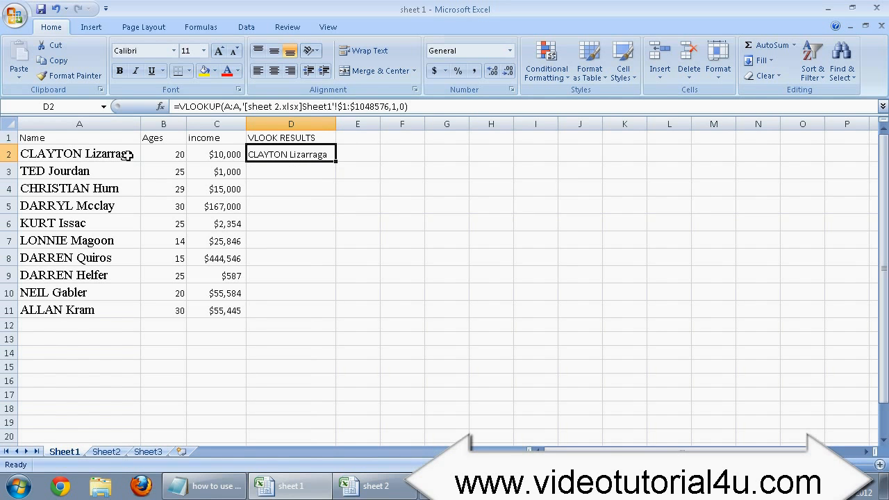
{"action": "mouse_move", "coordinate": [300, 152]}
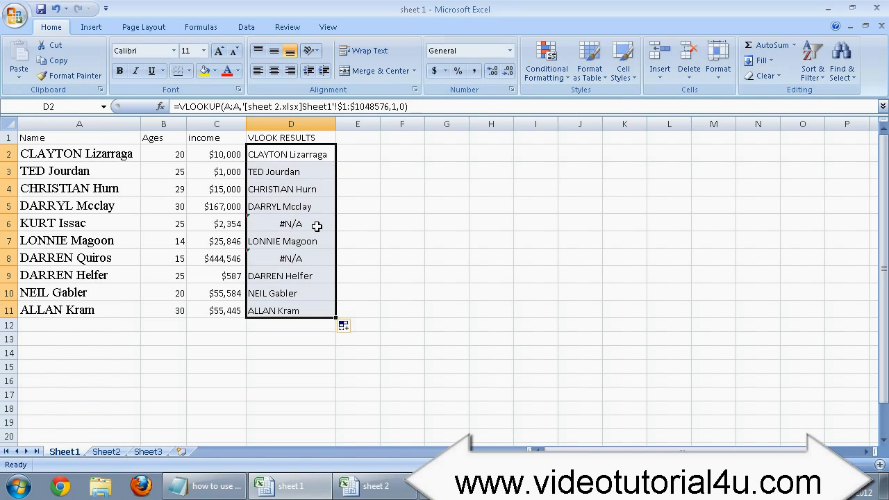
{"action": "left_click", "coordinate": [291, 257]}
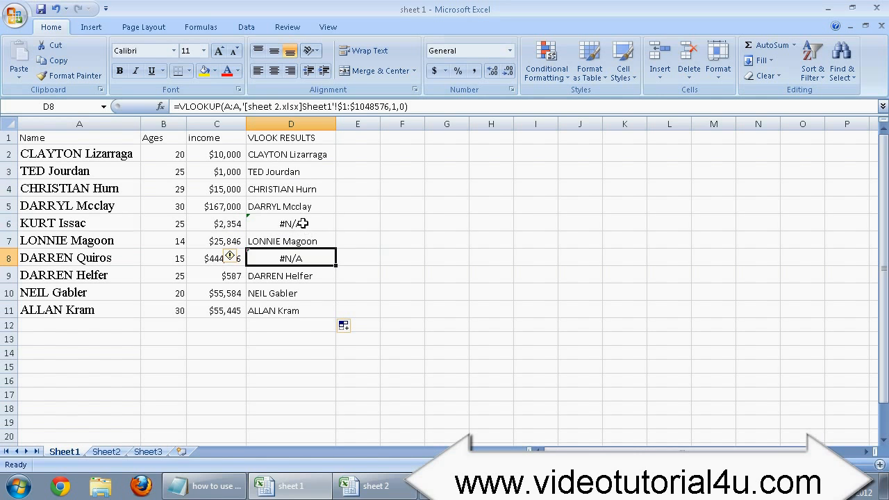
{"action": "left_click", "coordinate": [292, 222]}
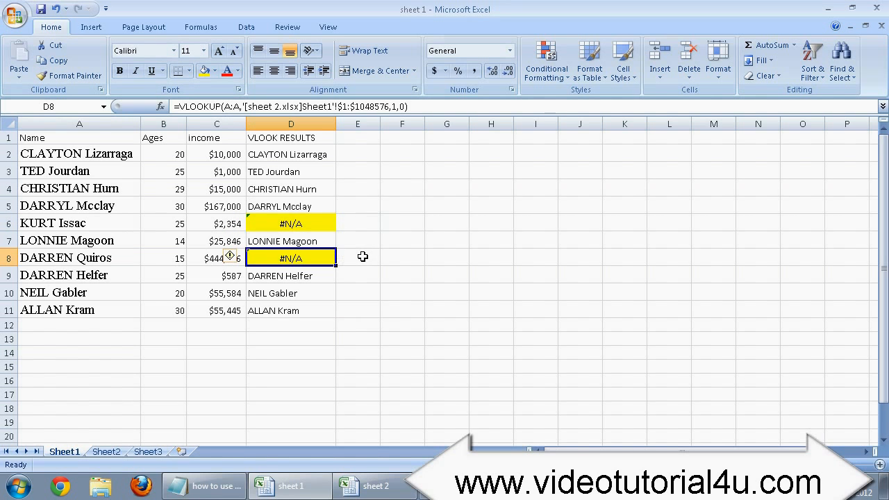
{"action": "mouse_move", "coordinate": [513, 306]}
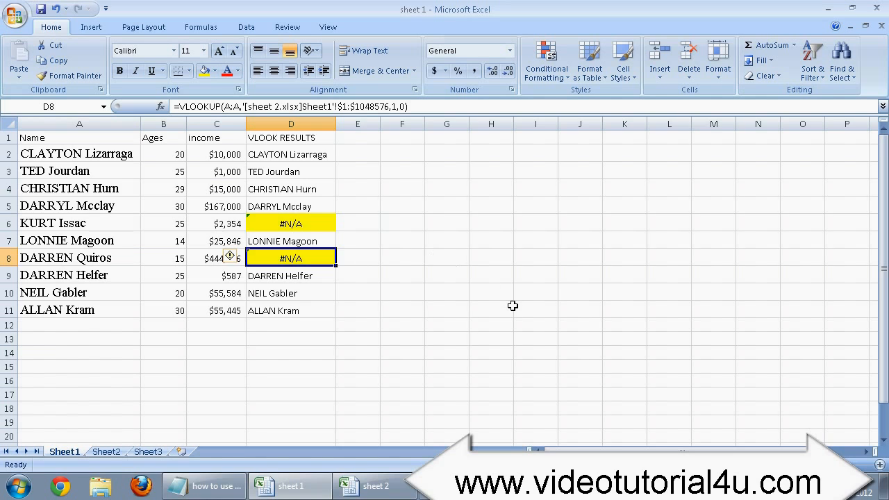
{"action": "mouse_move", "coordinate": [502, 303]}
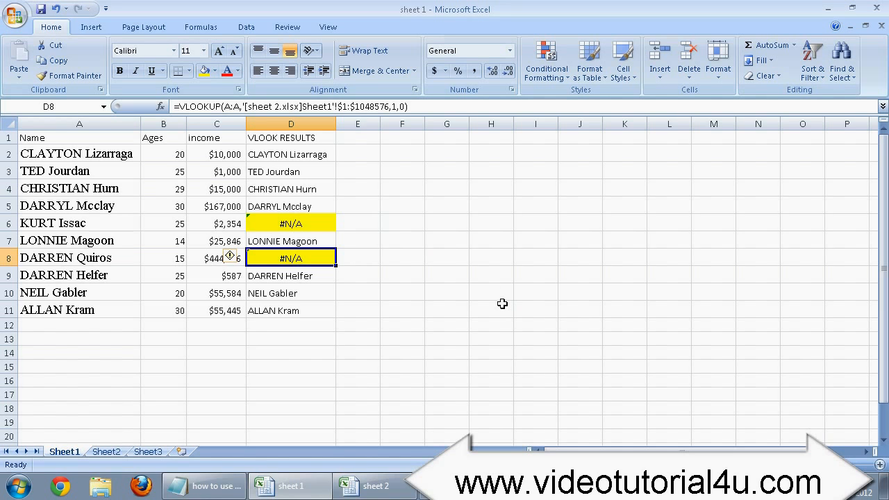